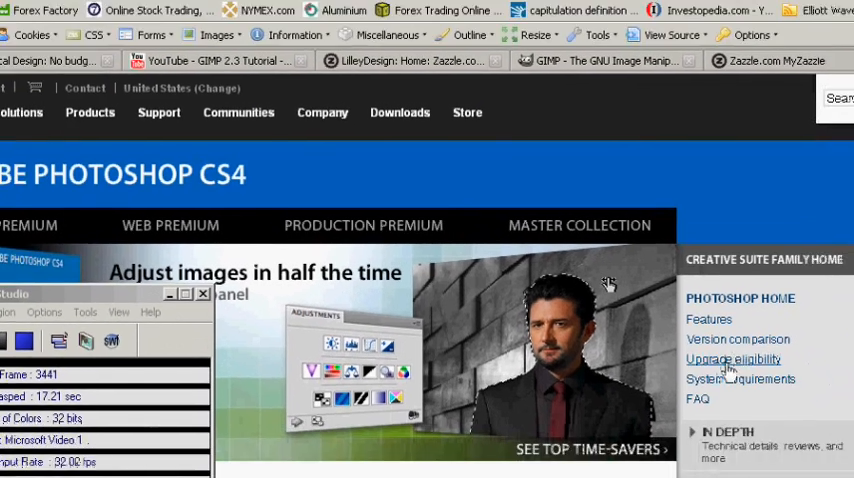
# Scroll down the Adobe Photoshop CS4 product page to review its US$699 price and upgrade option.
pyautogui.scroll(-3)
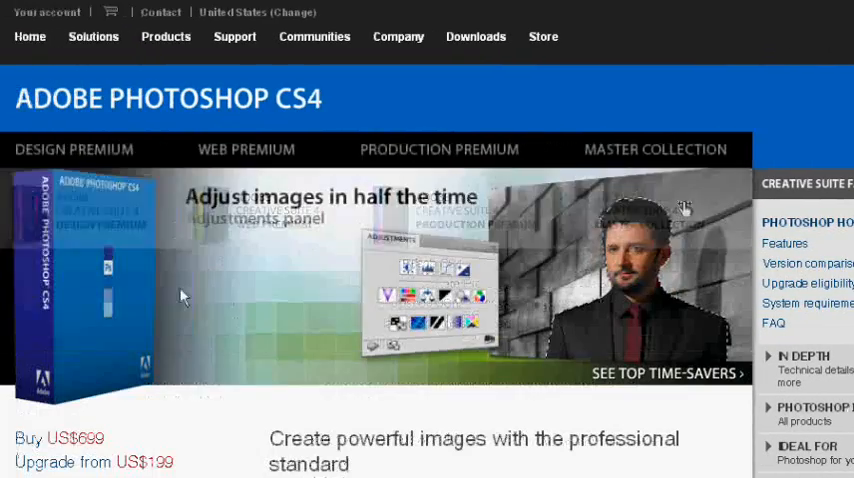
pyautogui.scroll(-3)
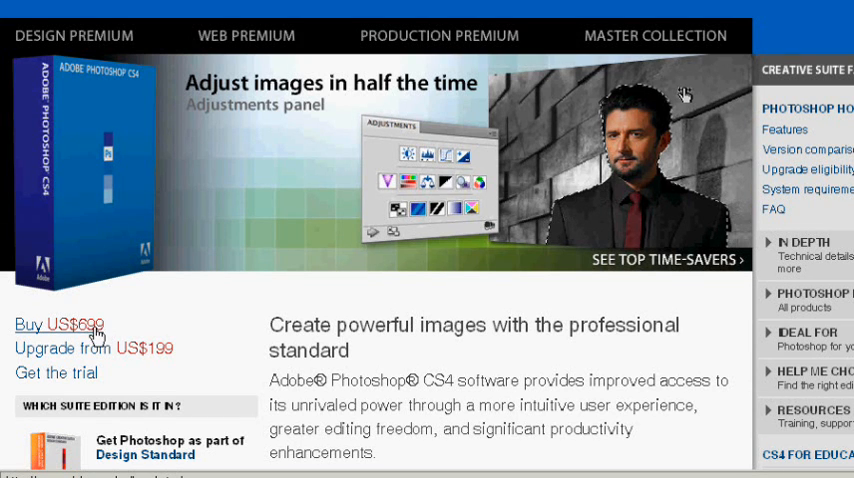
pyautogui.moveTo(95, 328)
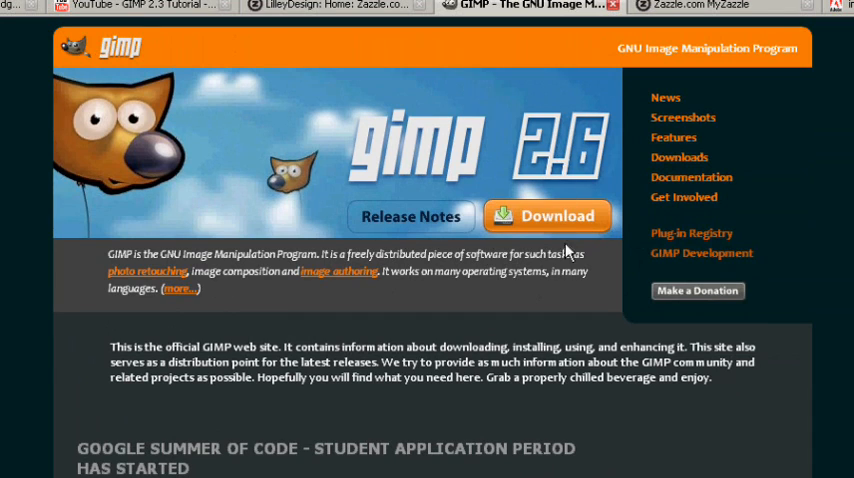
pyautogui.scroll(-3)
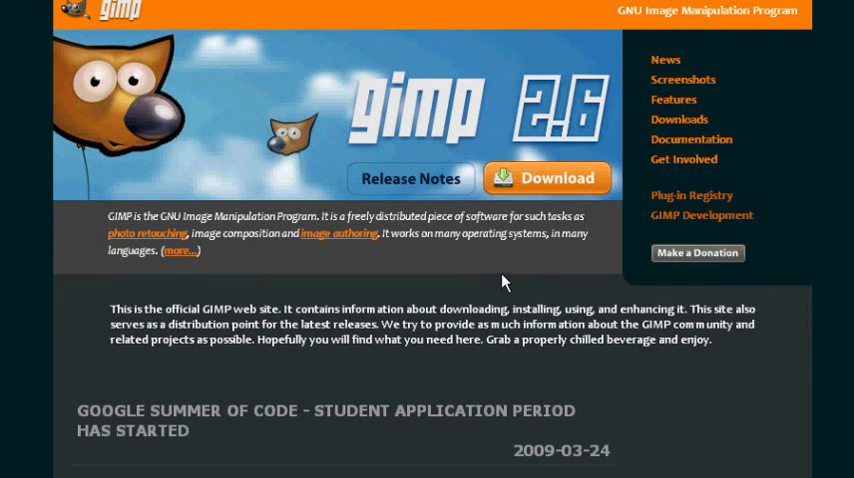
pyautogui.moveTo(470, 208)
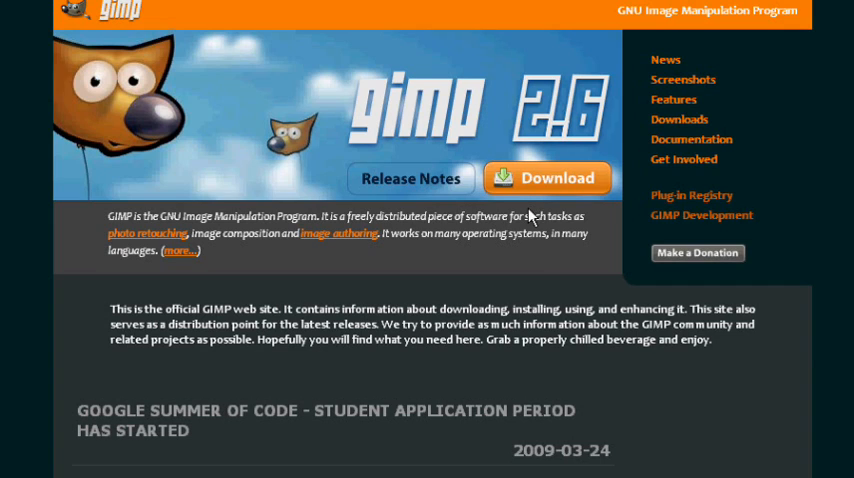
pyautogui.moveTo(524, 214)
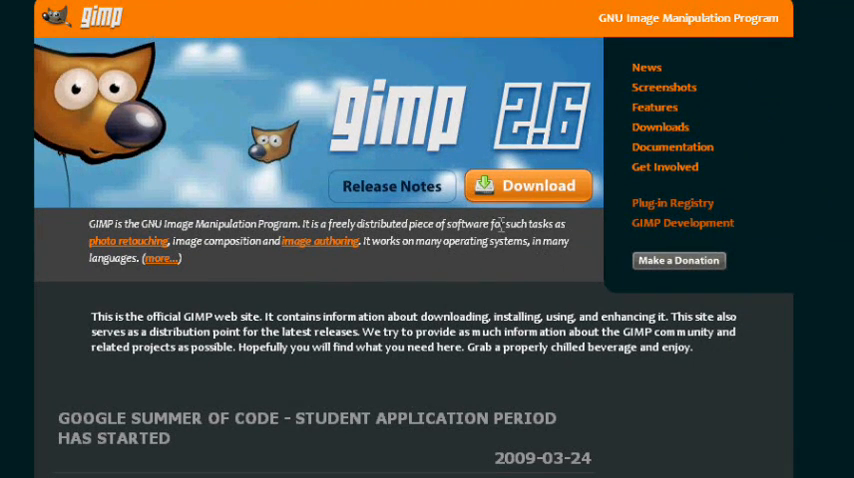
pyautogui.moveTo(345, 200)
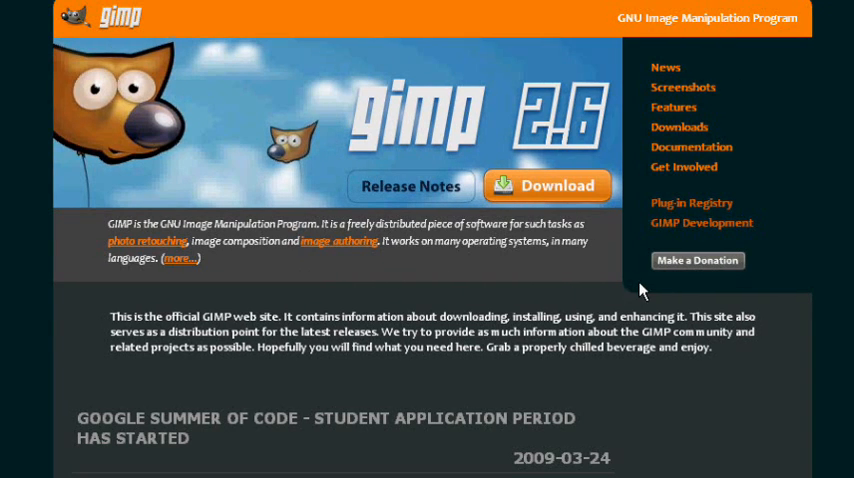
pyautogui.moveTo(344, 291)
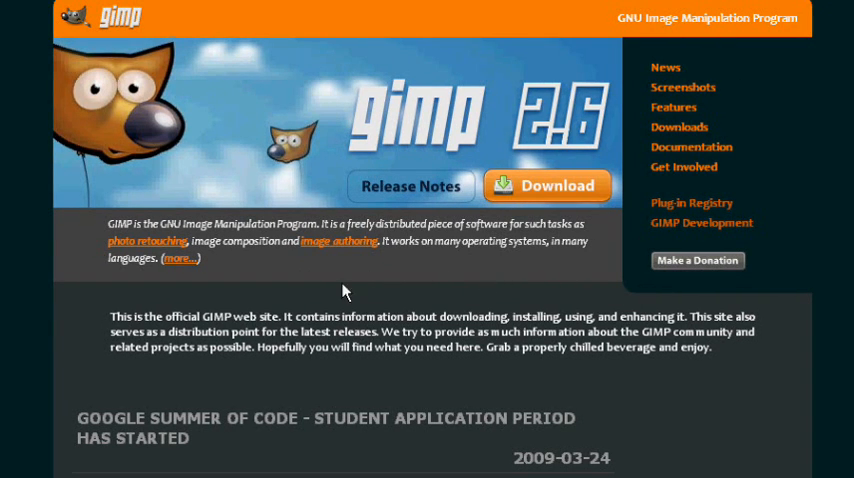
pyautogui.moveTo(221, 278)
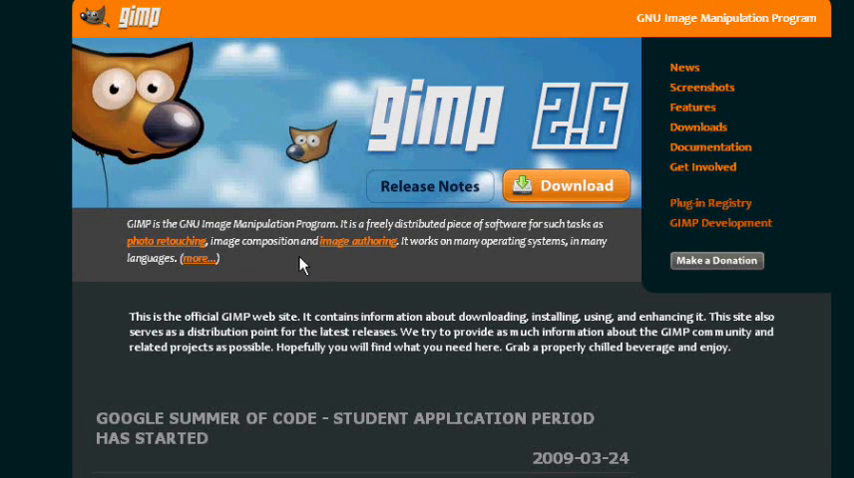
pyautogui.moveTo(507, 268)
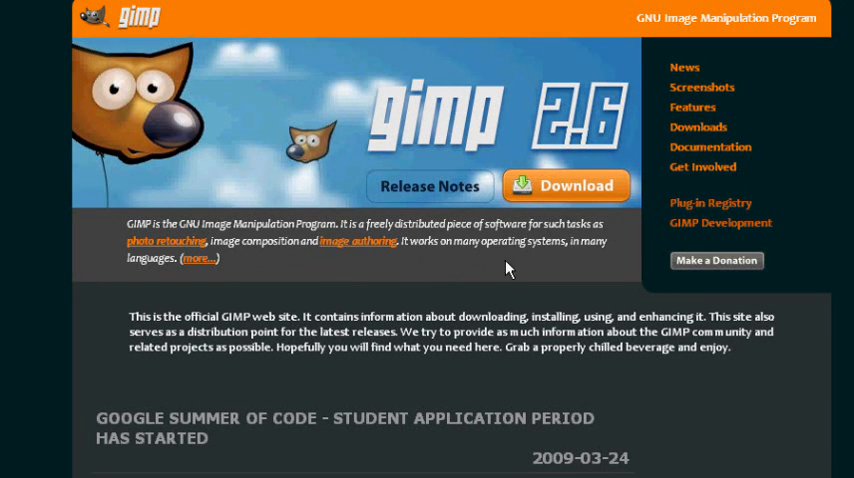
pyautogui.moveTo(603, 267)
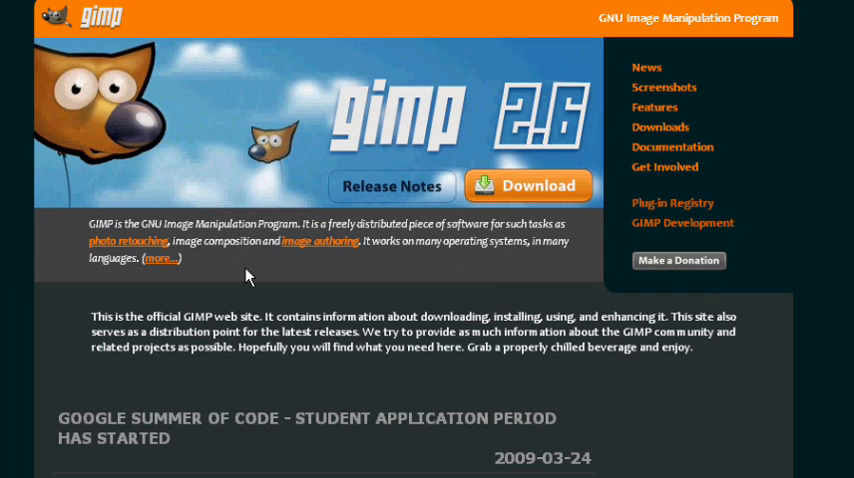
pyautogui.moveTo(247, 288)
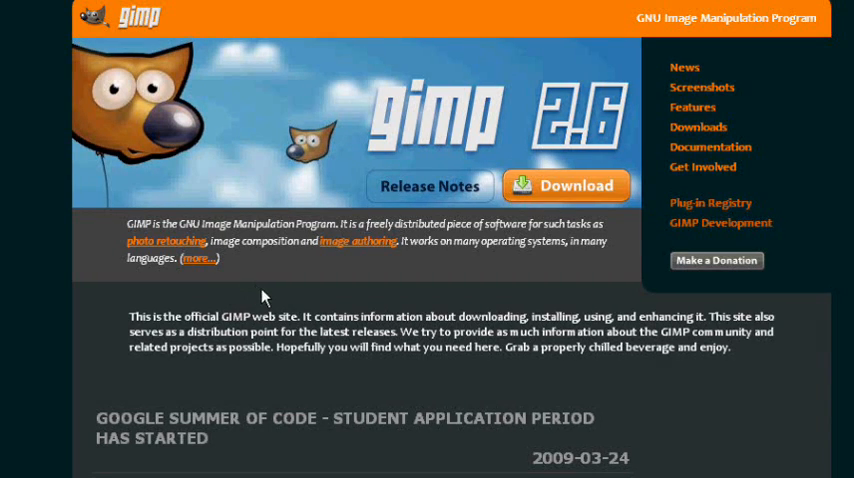
pyautogui.moveTo(500, 284)
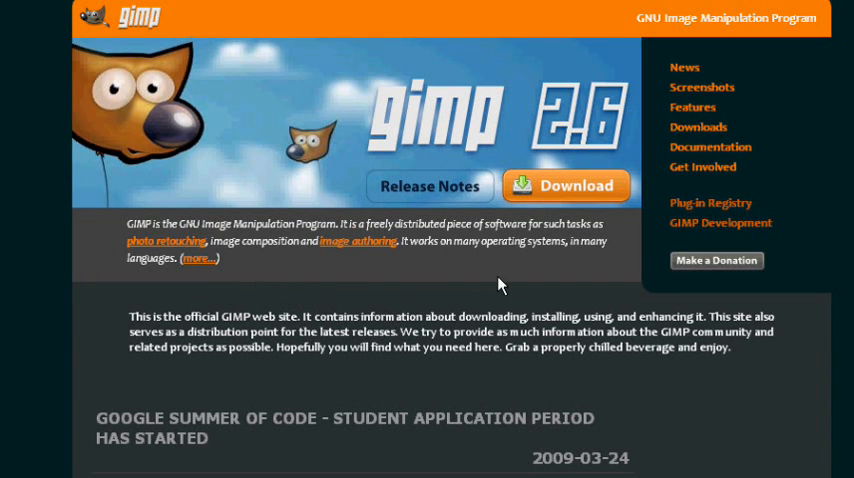
pyautogui.moveTo(511, 289)
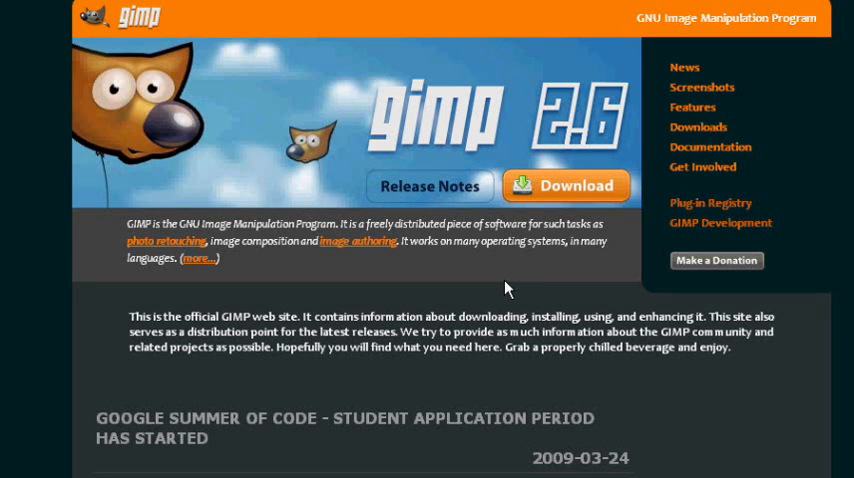
pyautogui.moveTo(612, 285)
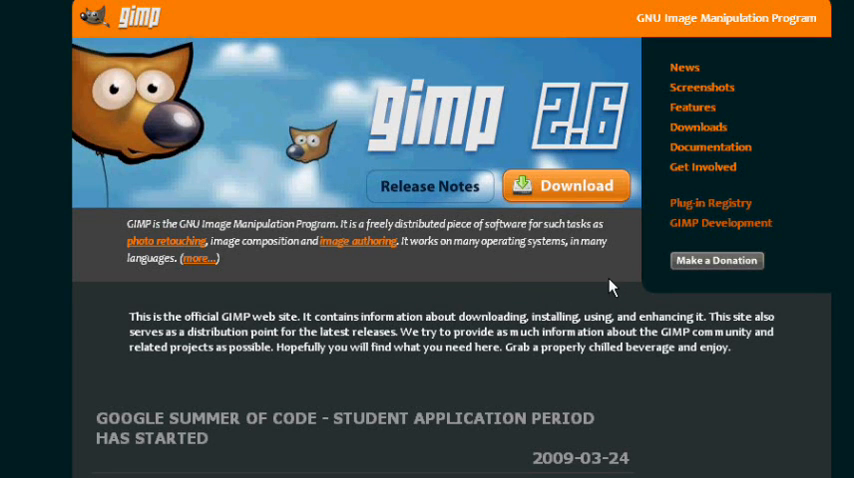
pyautogui.moveTo(603, 291)
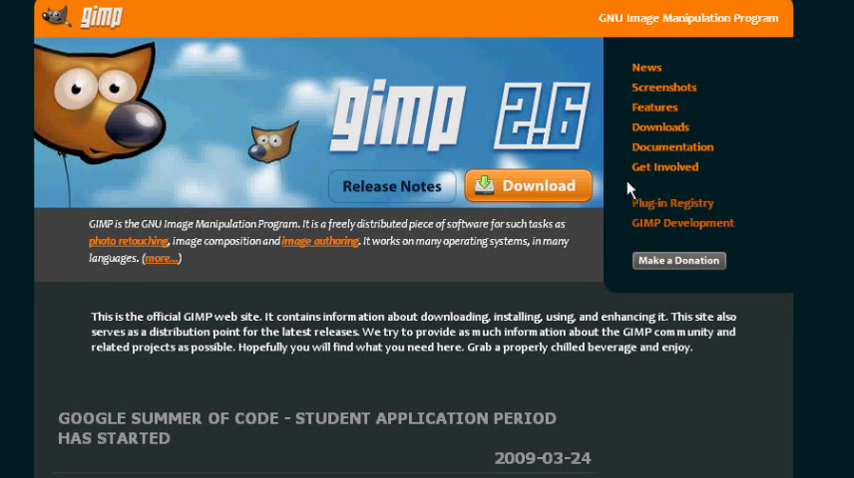
pyautogui.moveTo(520, 214)
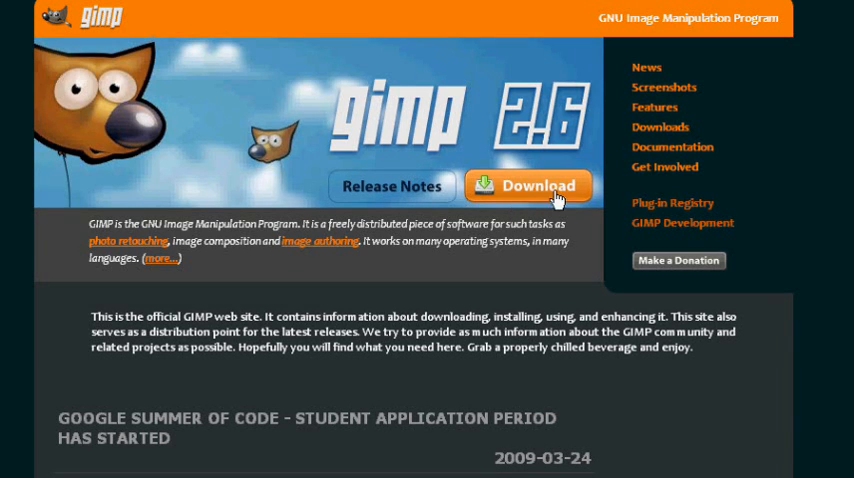
pyautogui.moveTo(527, 227)
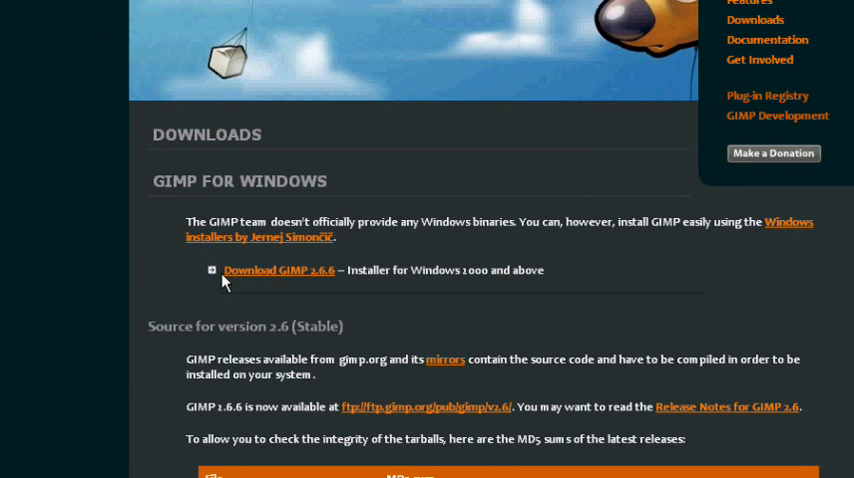
pyautogui.moveTo(329, 287)
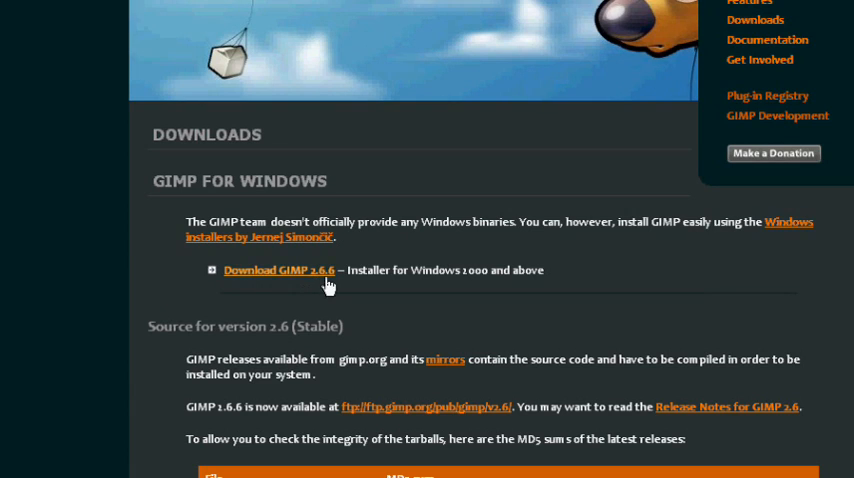
pyautogui.moveTo(481, 288)
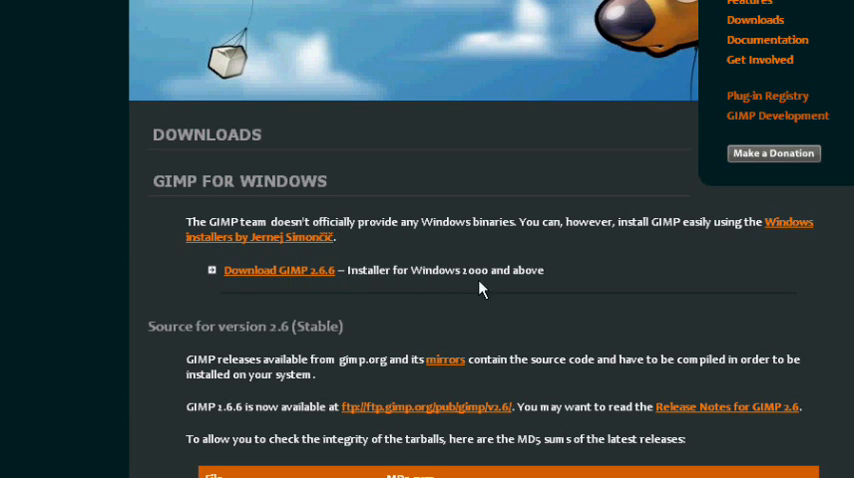
pyautogui.moveTo(320, 291)
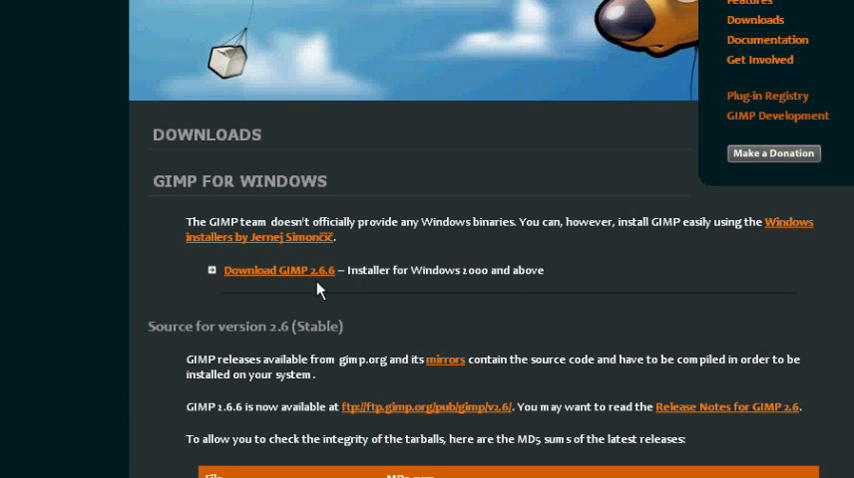
pyautogui.moveTo(332, 288)
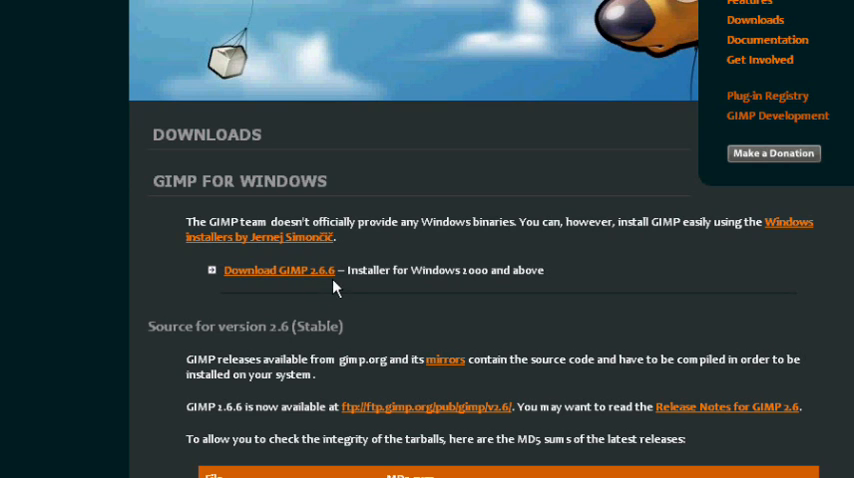
pyautogui.moveTo(322, 286)
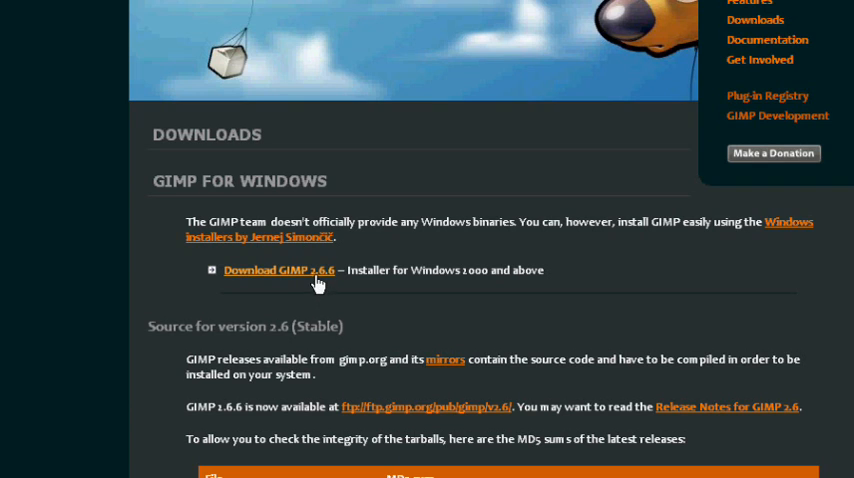
pyautogui.moveTo(312, 288)
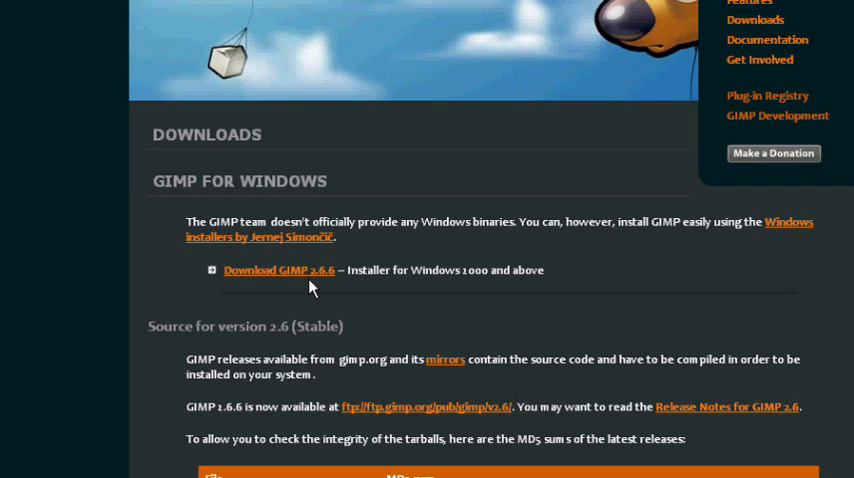
pyautogui.moveTo(318, 288)
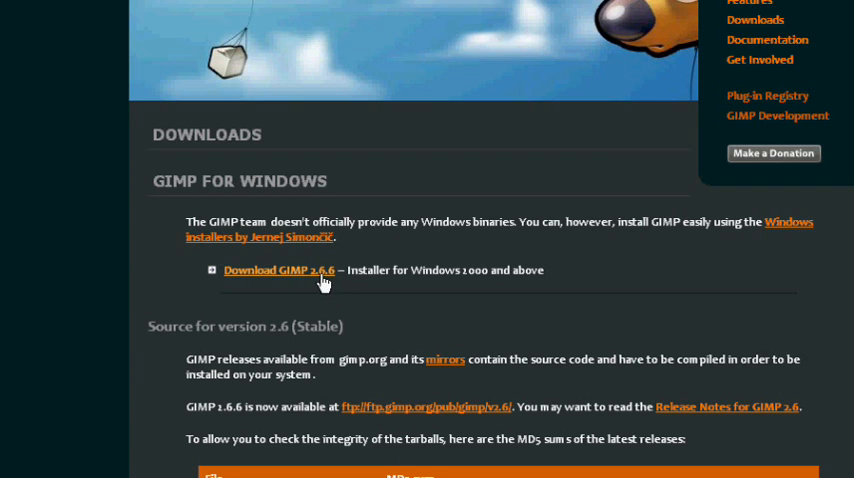
pyautogui.moveTo(311, 277)
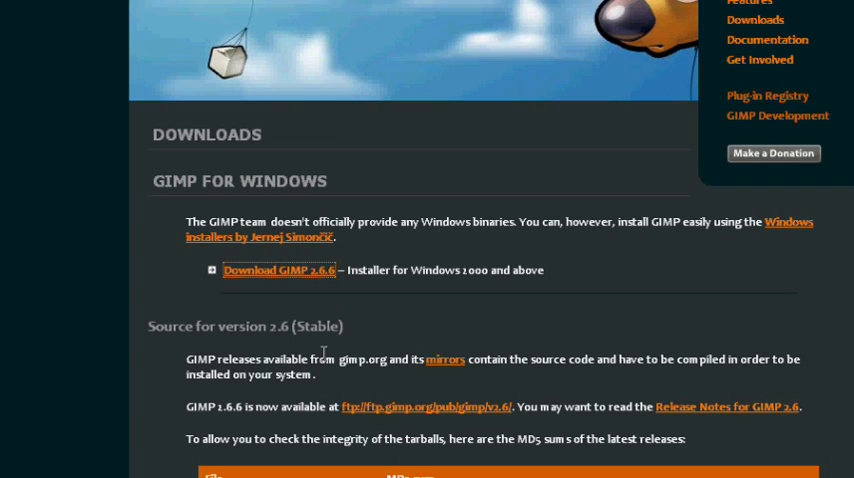
pyautogui.moveTo(322, 283)
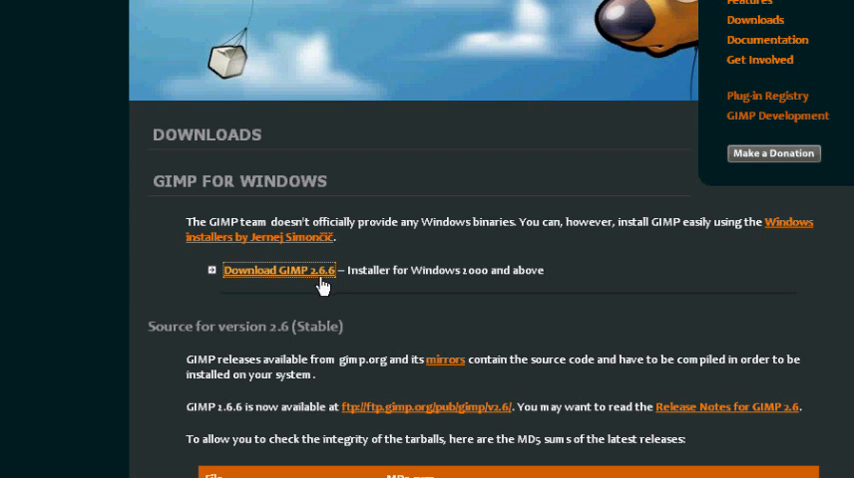
# Follow the 'Download GIMP 2.6.6' link for Windows to reach the SourceForge save prompt.
pyautogui.click(279, 270)
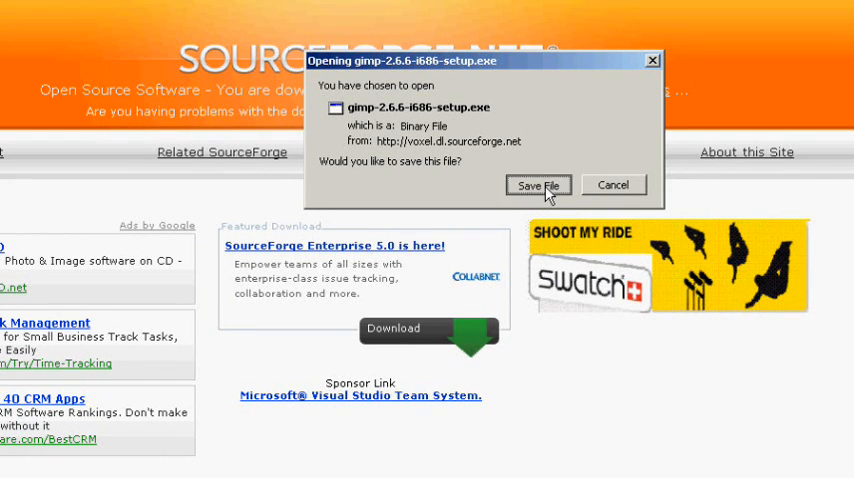
# Choose Save File for gimp-2.6.6-i686-setup.exe.
pyautogui.click(538, 185)
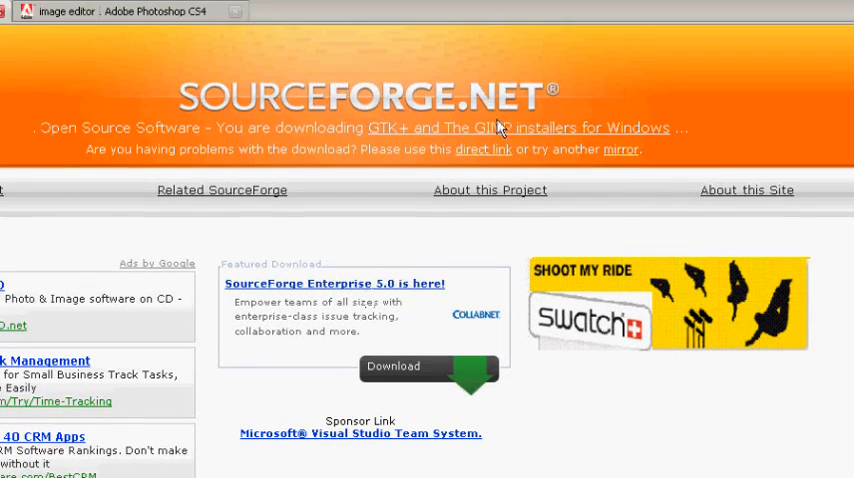
pyautogui.moveTo(412, 175)
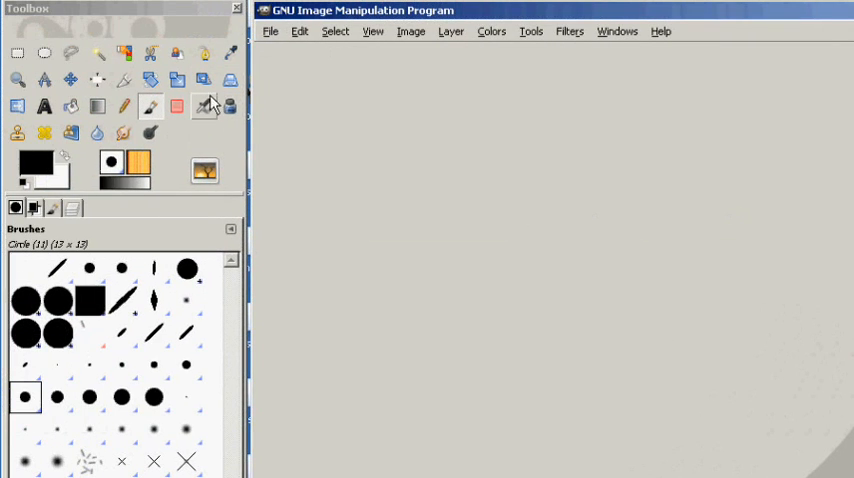
pyautogui.moveTo(539, 345)
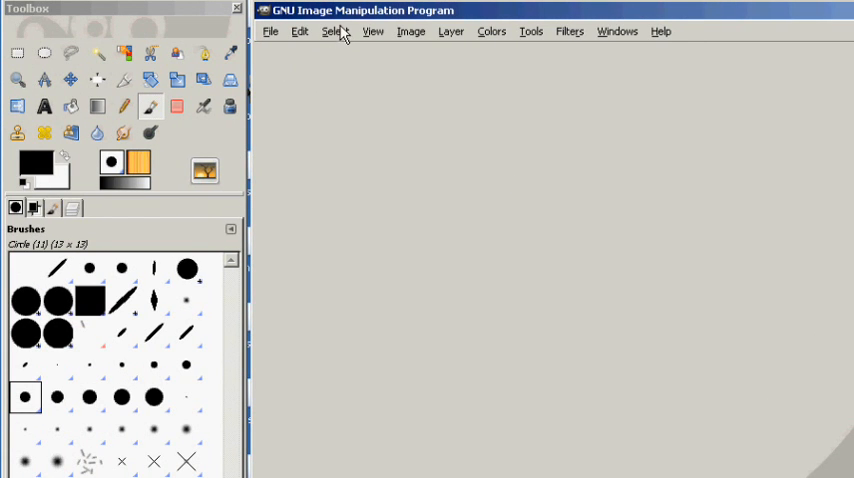
pyautogui.moveTo(291, 71)
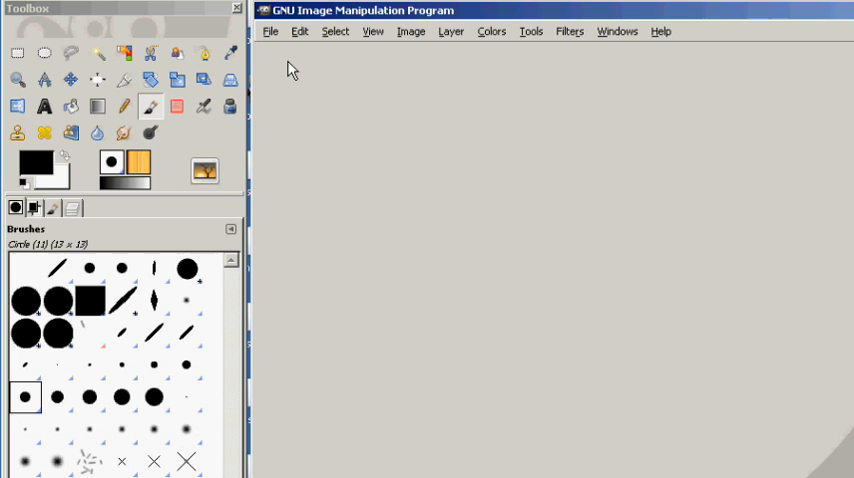
pyautogui.moveTo(197, 135)
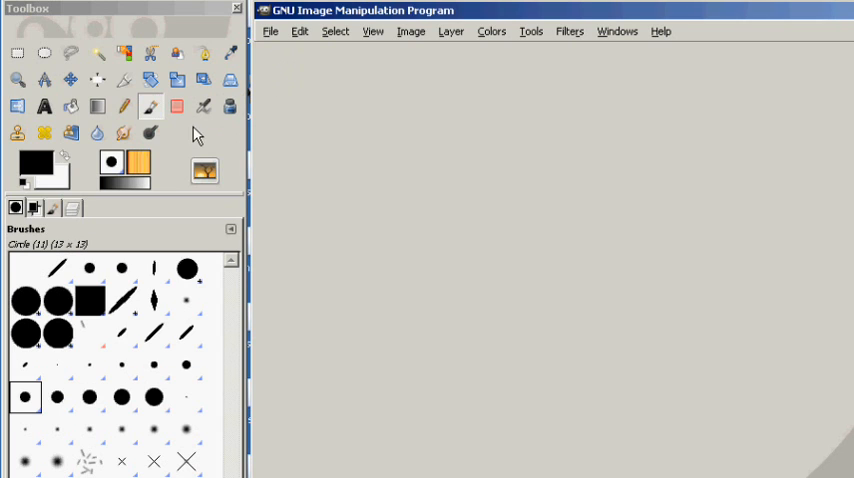
pyautogui.moveTo(276, 52)
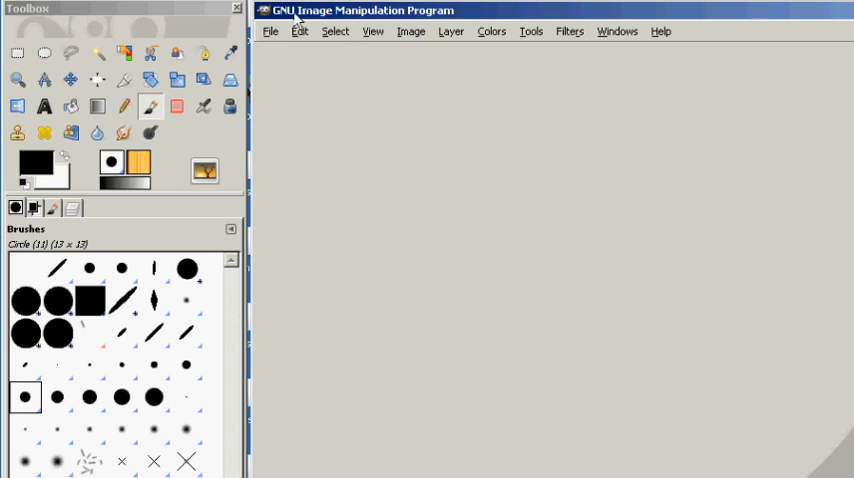
pyautogui.moveTo(432, 42)
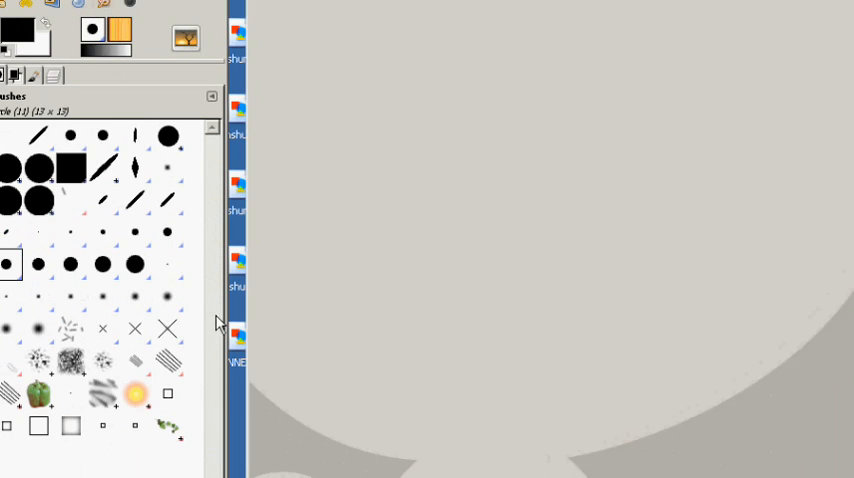
# Create a new blank 1600×1200 pixel RGB image via File > New.
pyautogui.click(286, 34)
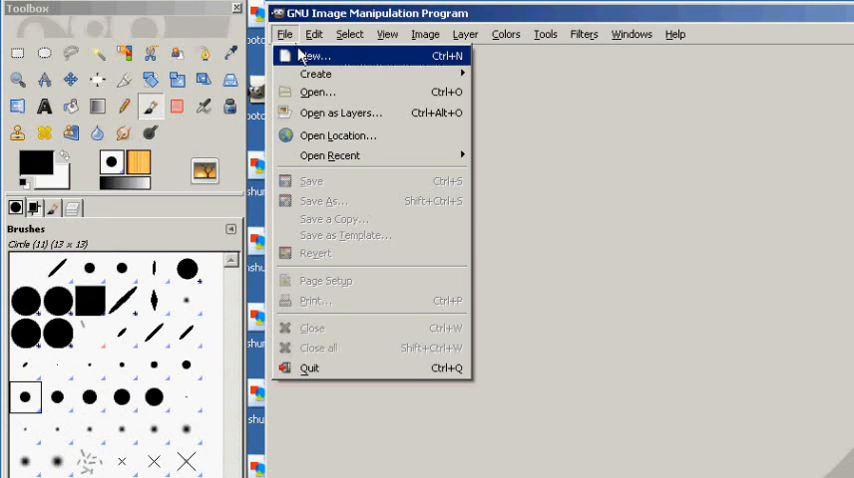
pyautogui.click(311, 56)
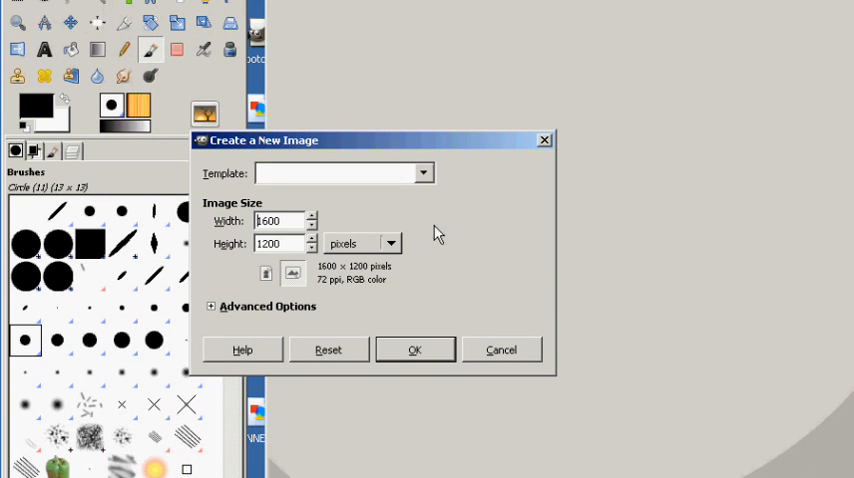
pyautogui.click(414, 349)
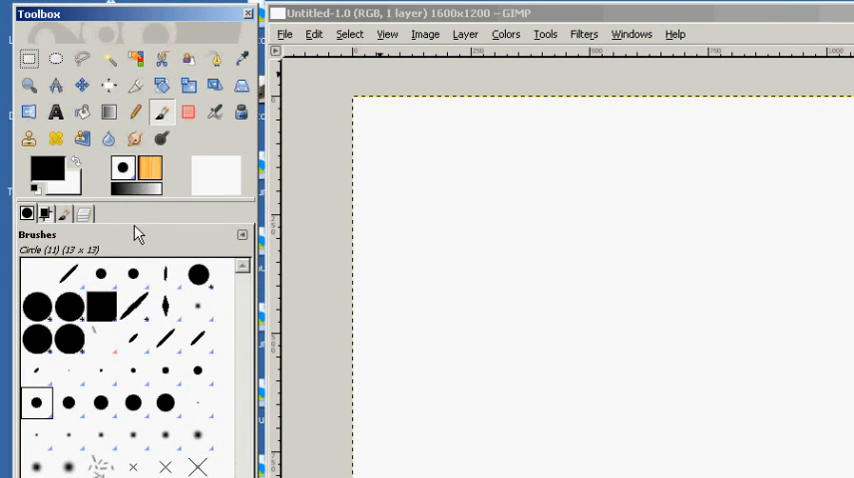
pyautogui.moveTo(153, 243)
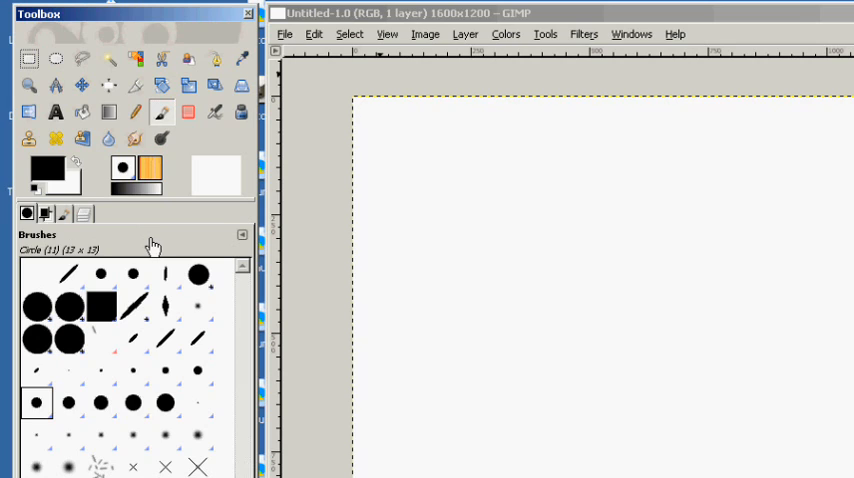
pyautogui.moveTo(152, 252)
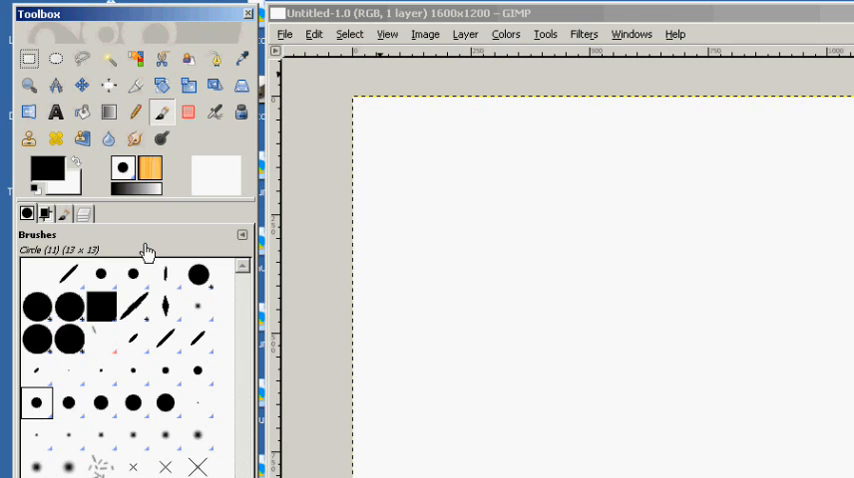
pyautogui.moveTo(267, 217)
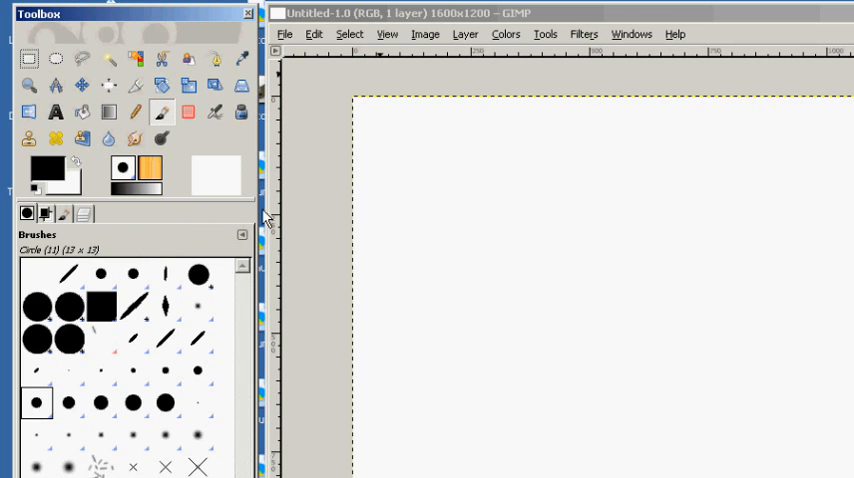